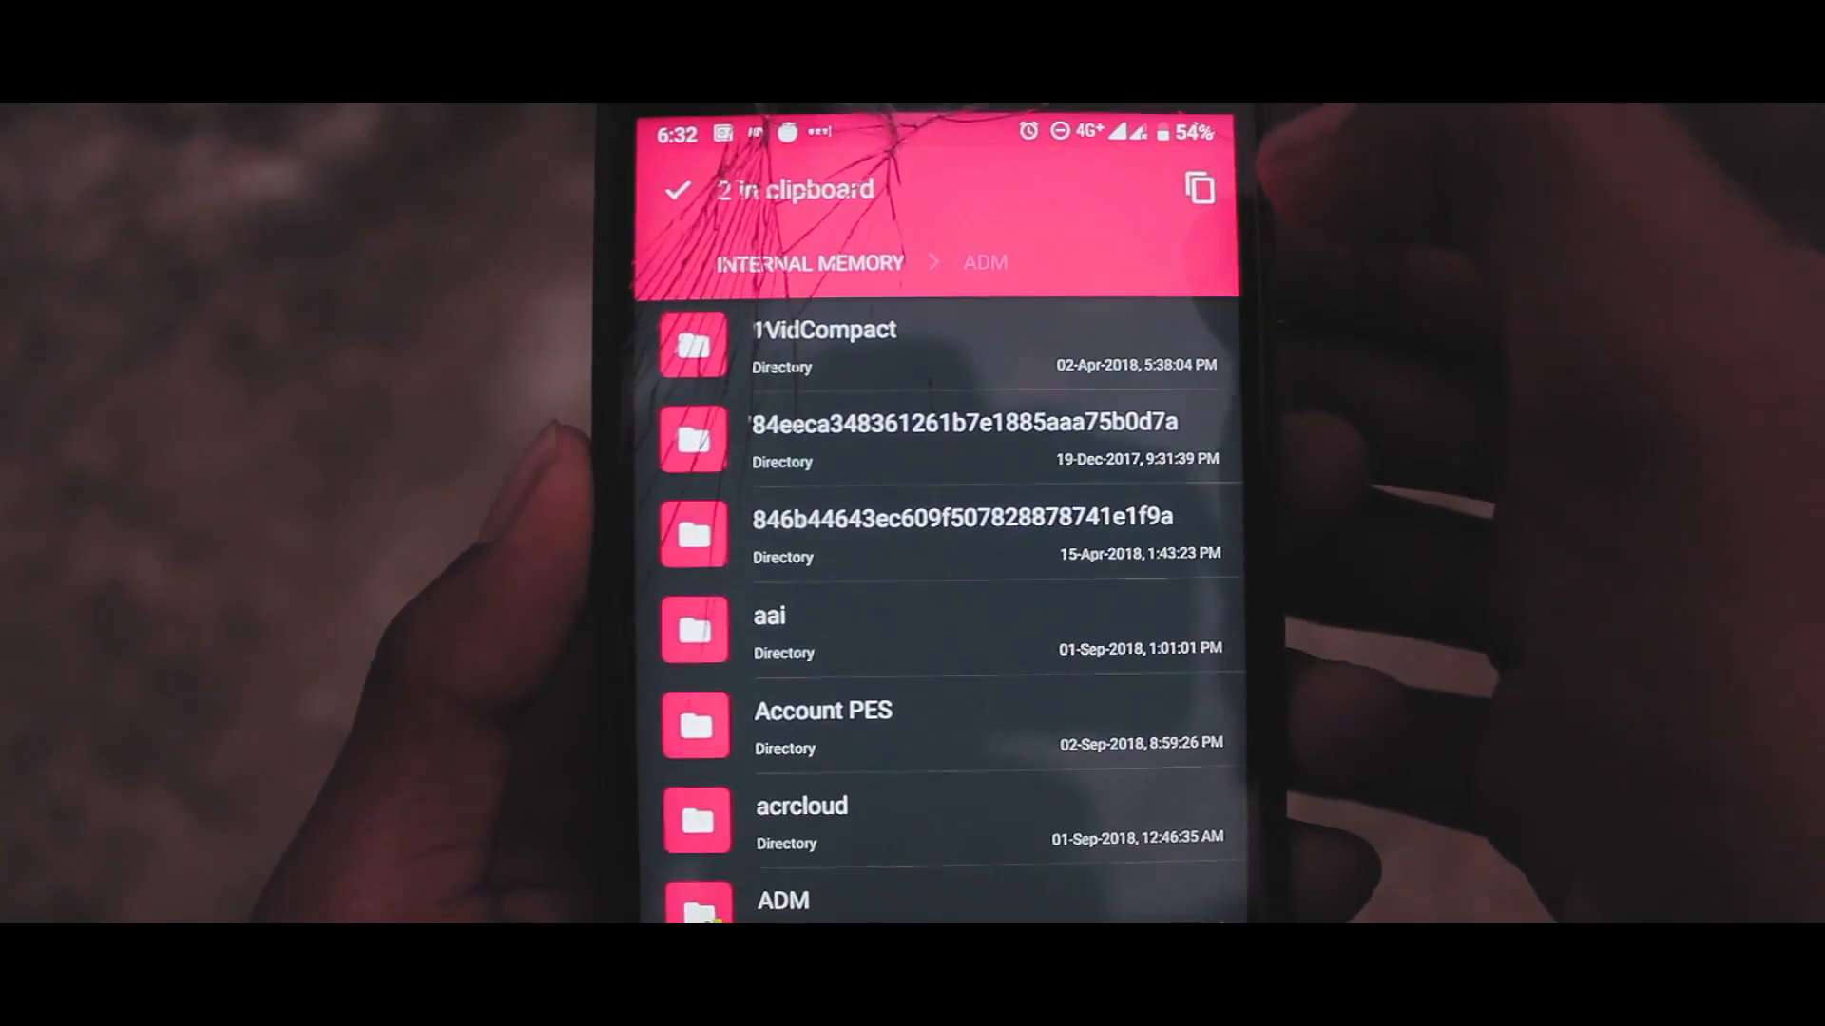
Step: Paste the data and Kustom folders into Internal Memory, keeping both copies of the duplicate backup file
click(1199, 188)
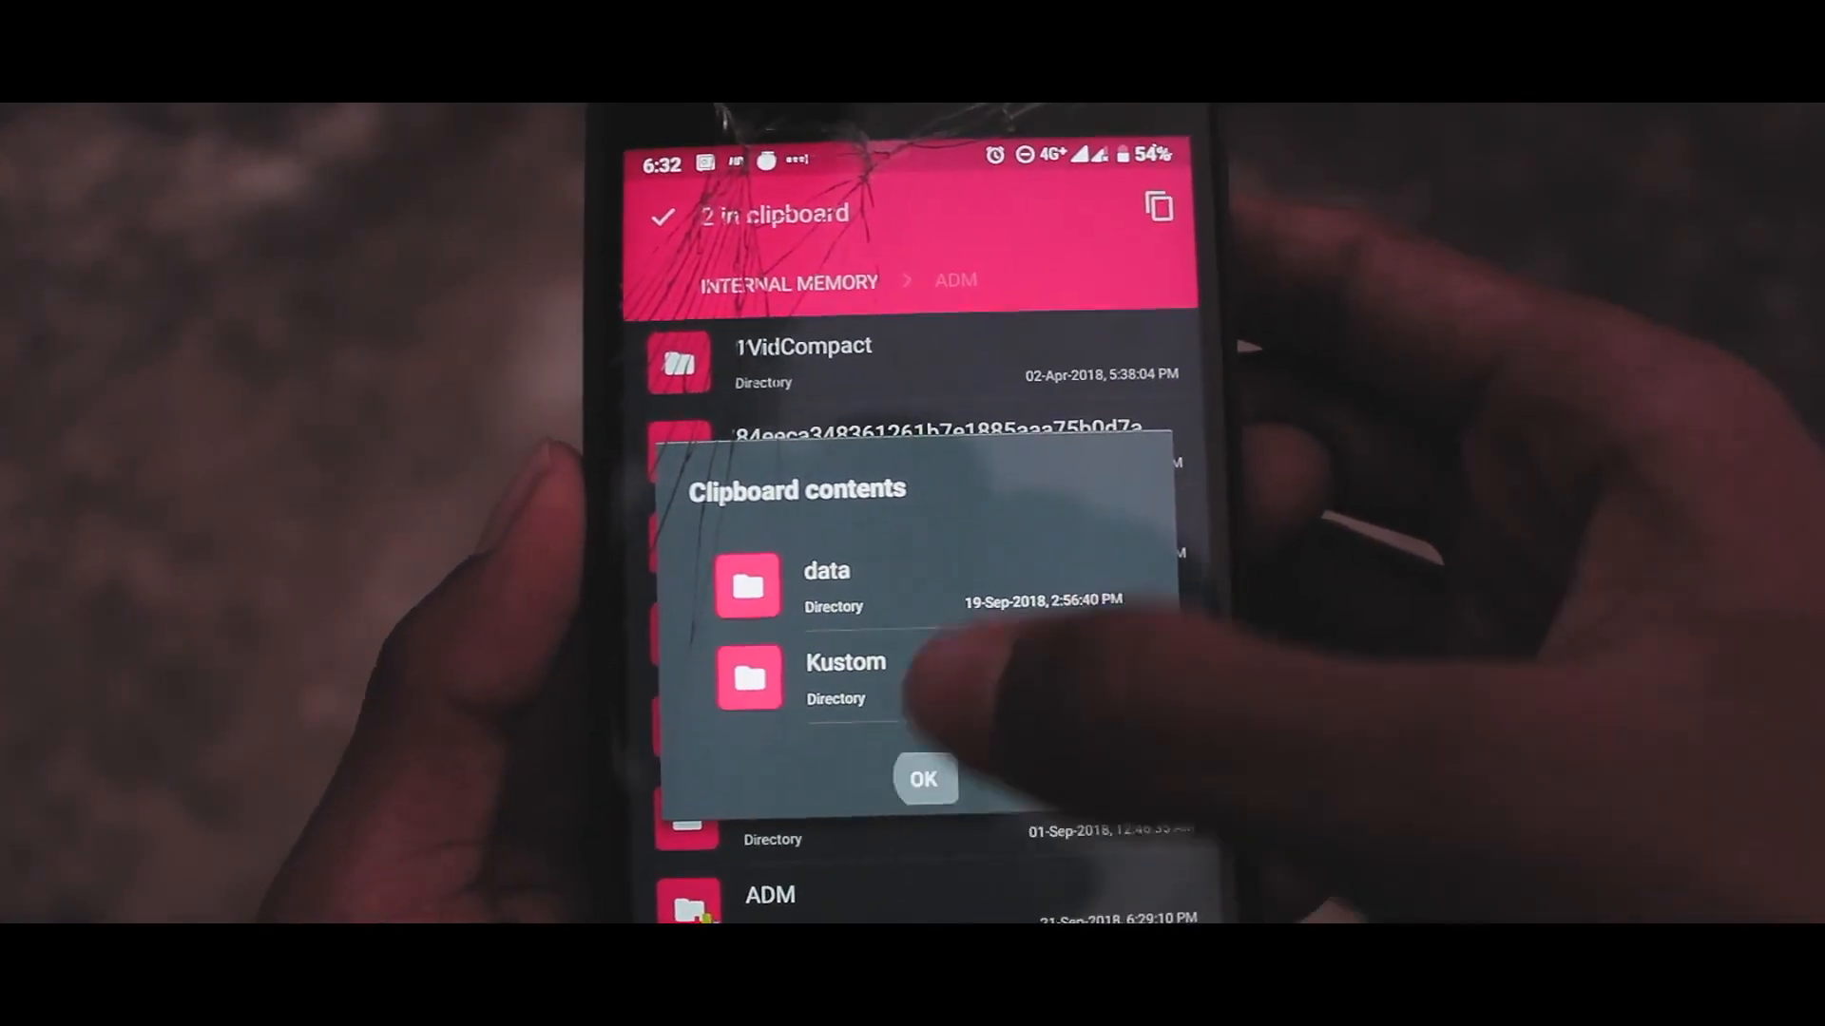
click(923, 779)
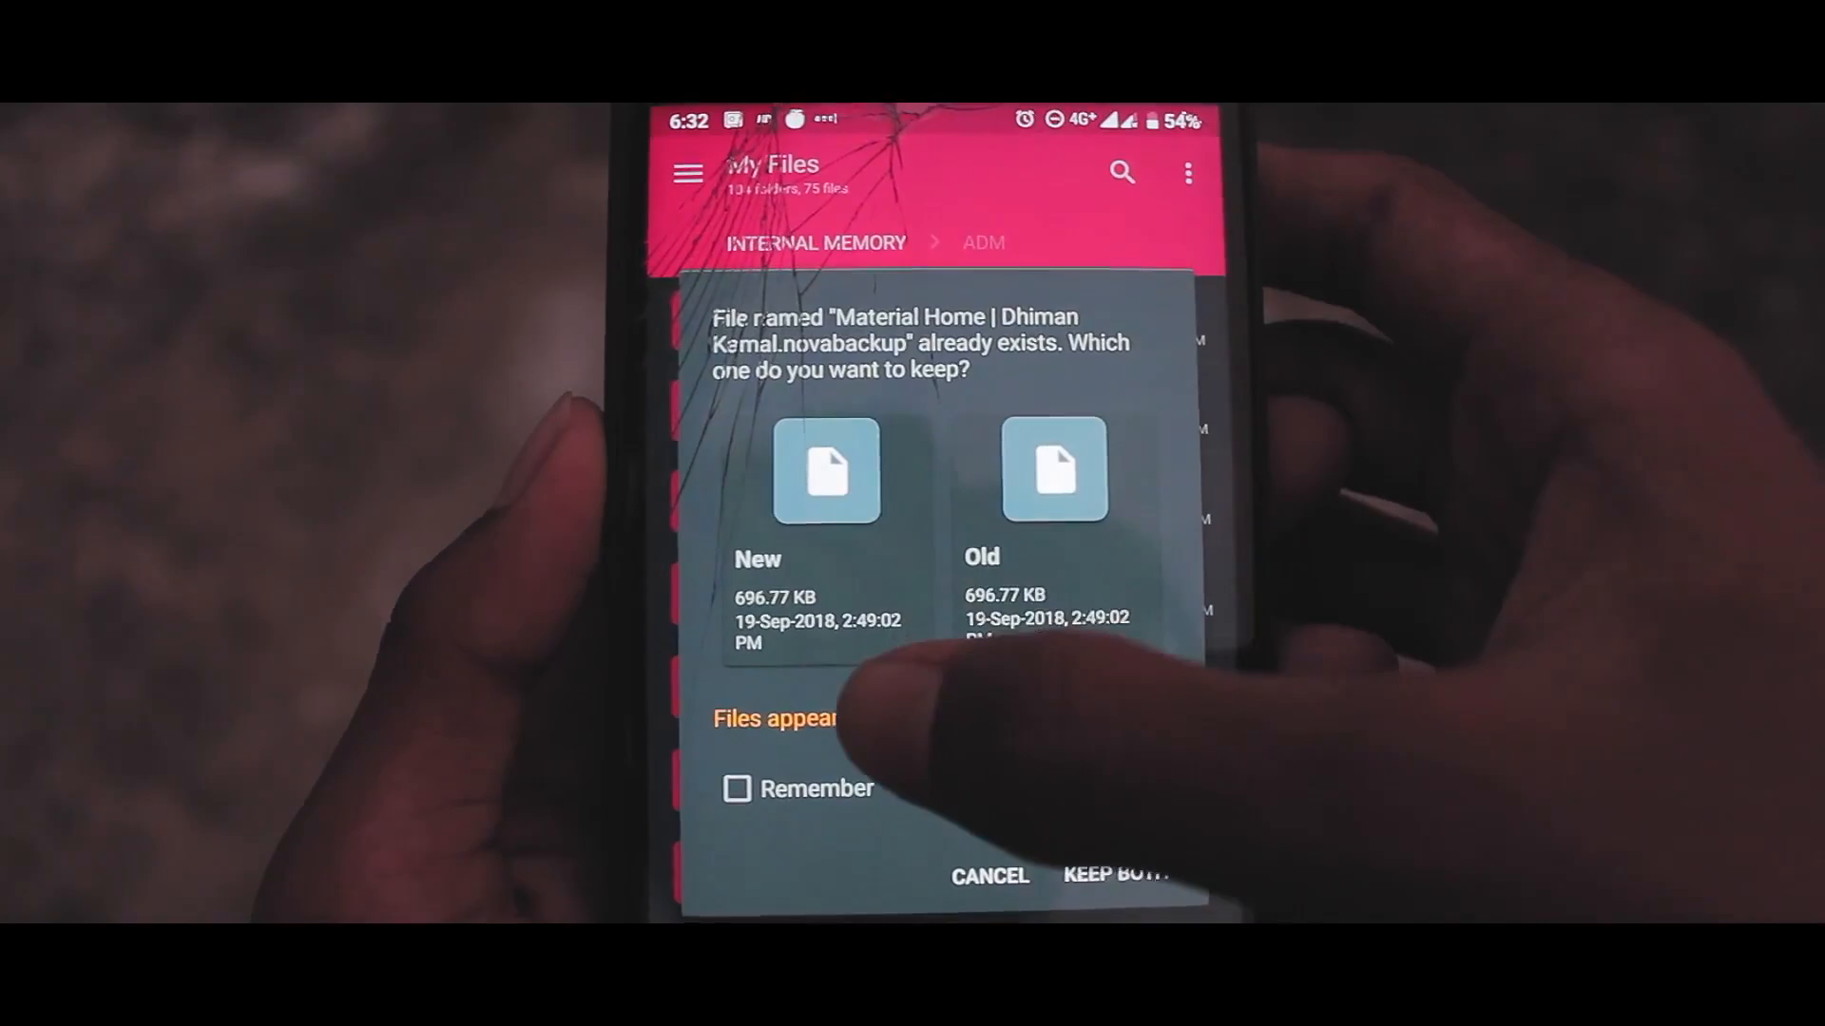
click(1115, 875)
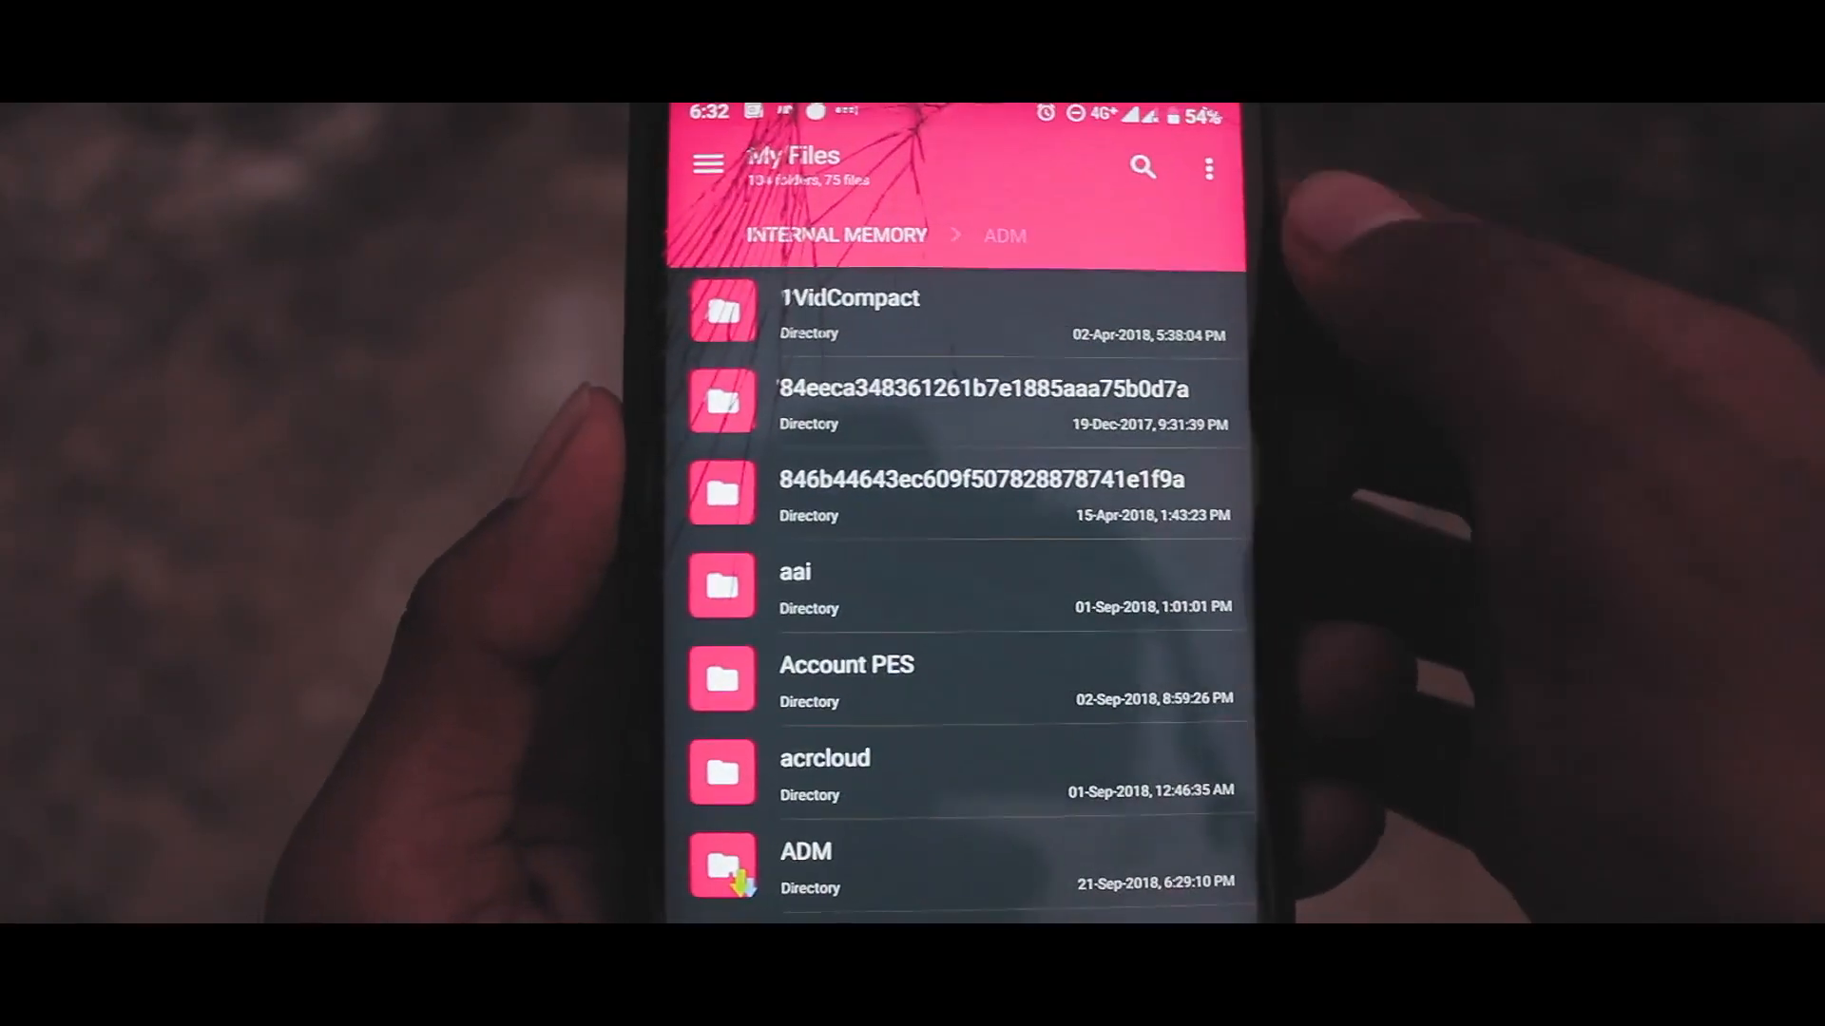
scroll(up, 3)
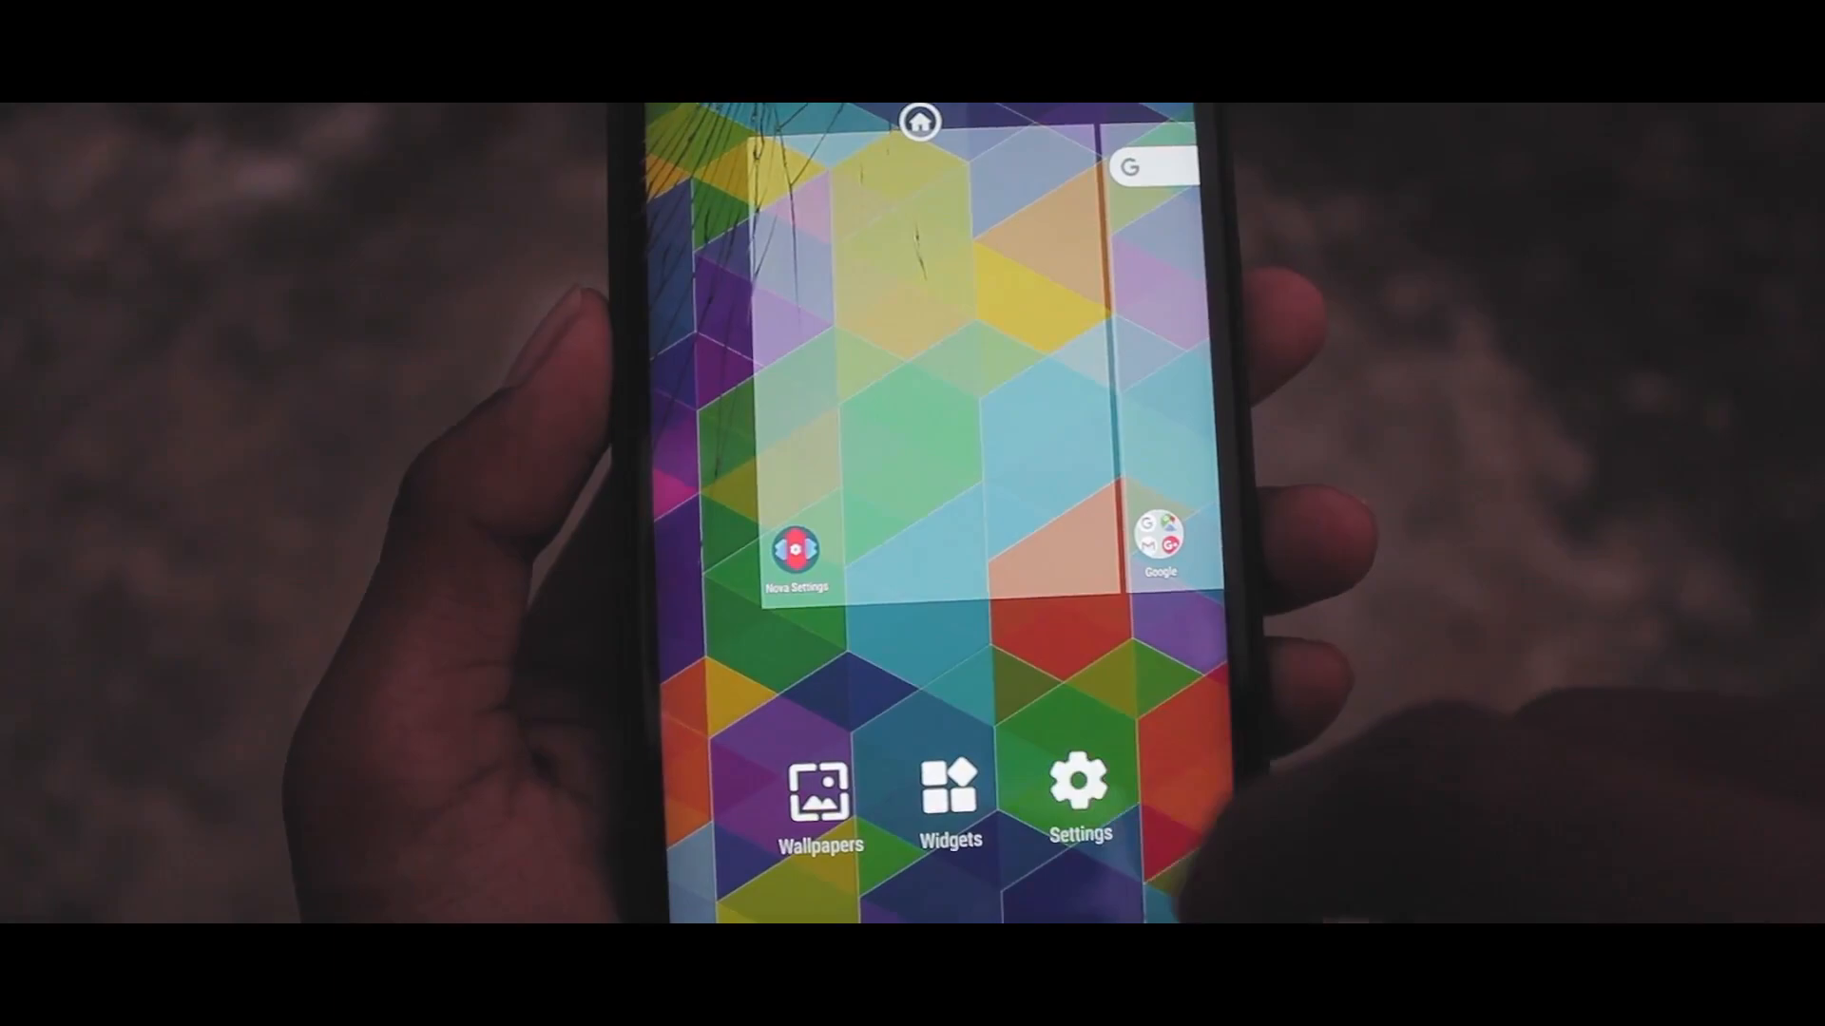
Step: Open Nova Settings from the home screen and scroll through its options
click(1077, 797)
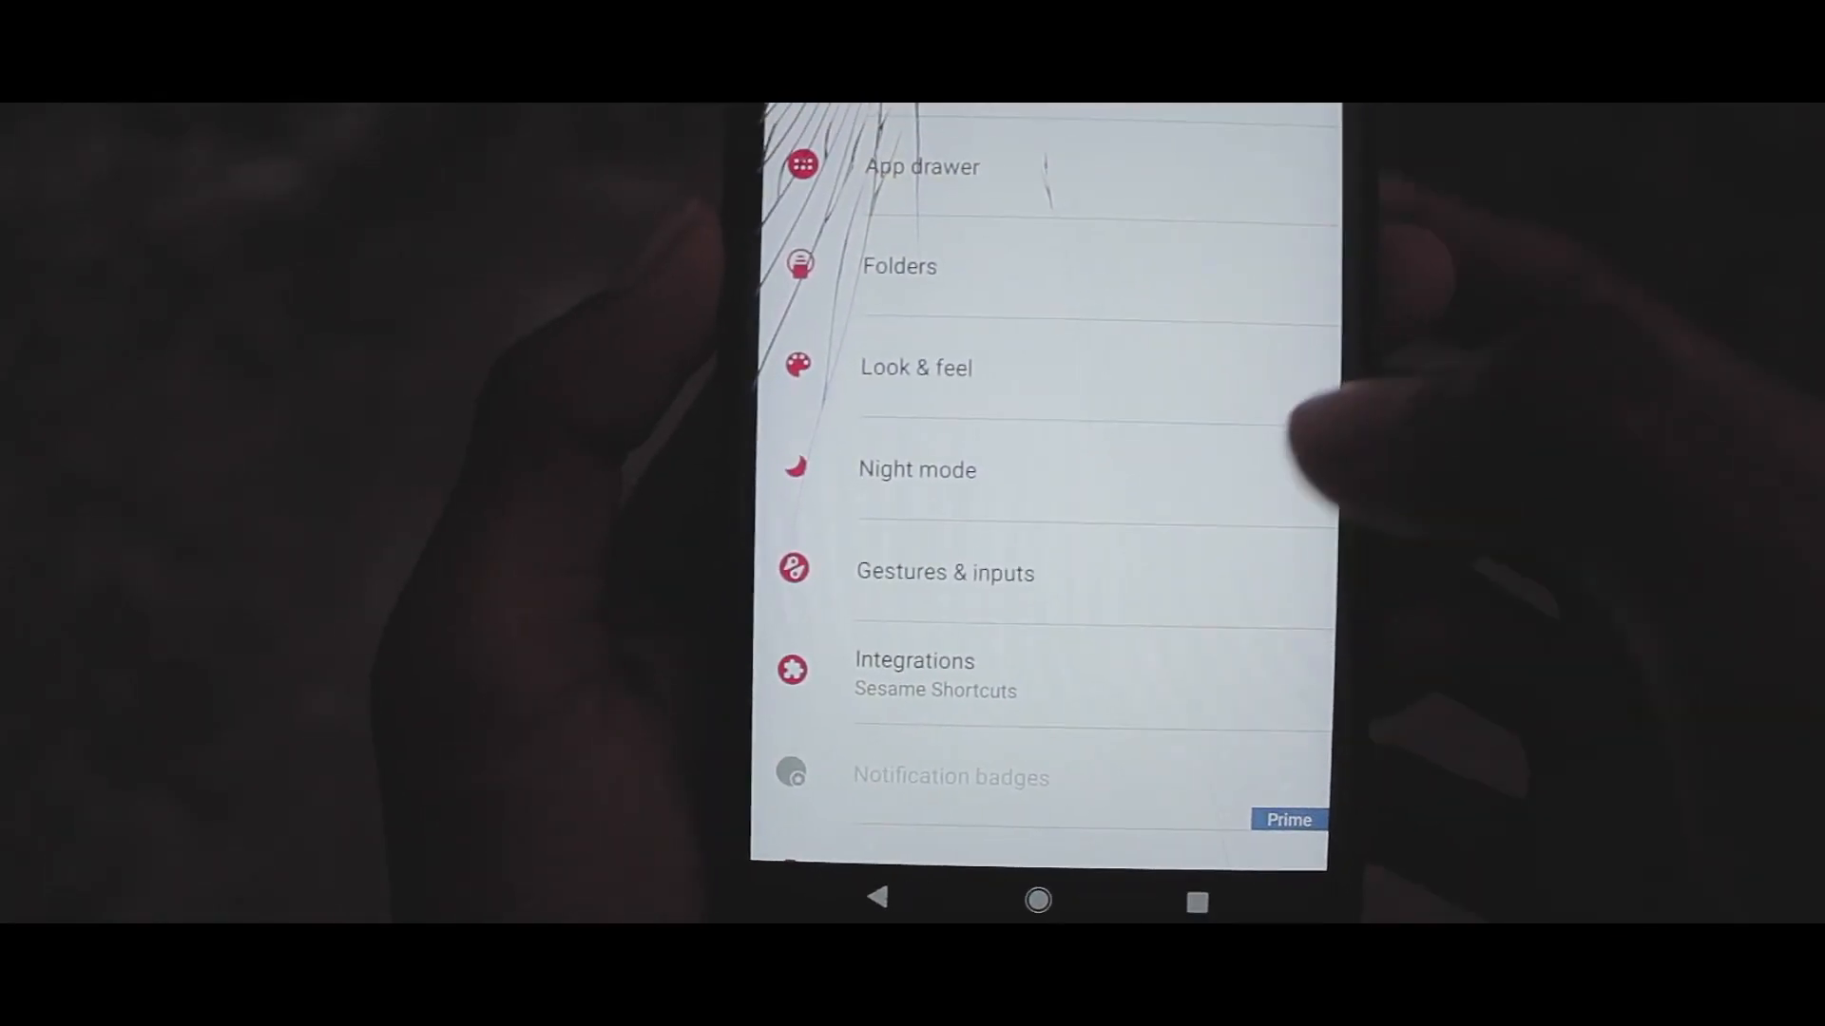
scroll(down, 3)
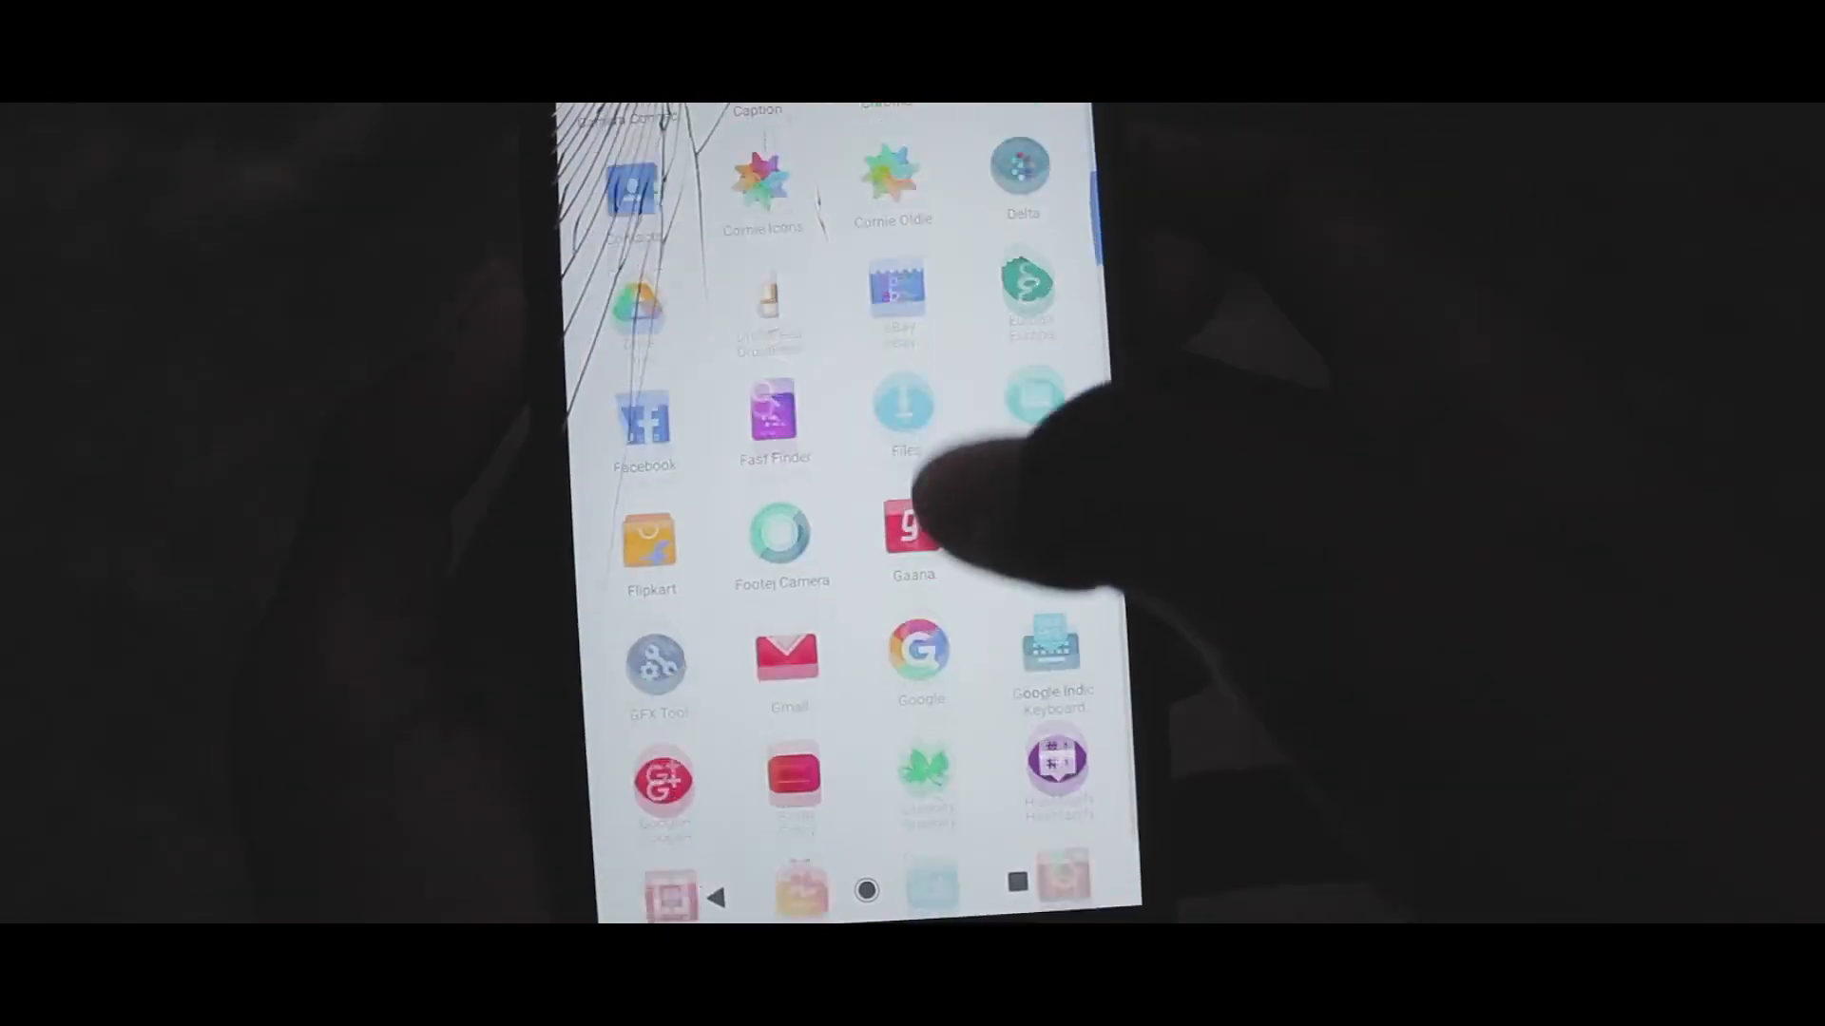
Step: Pick the MaterializedHome card from KLWP's Exported presets to load it
scroll(down, 3)
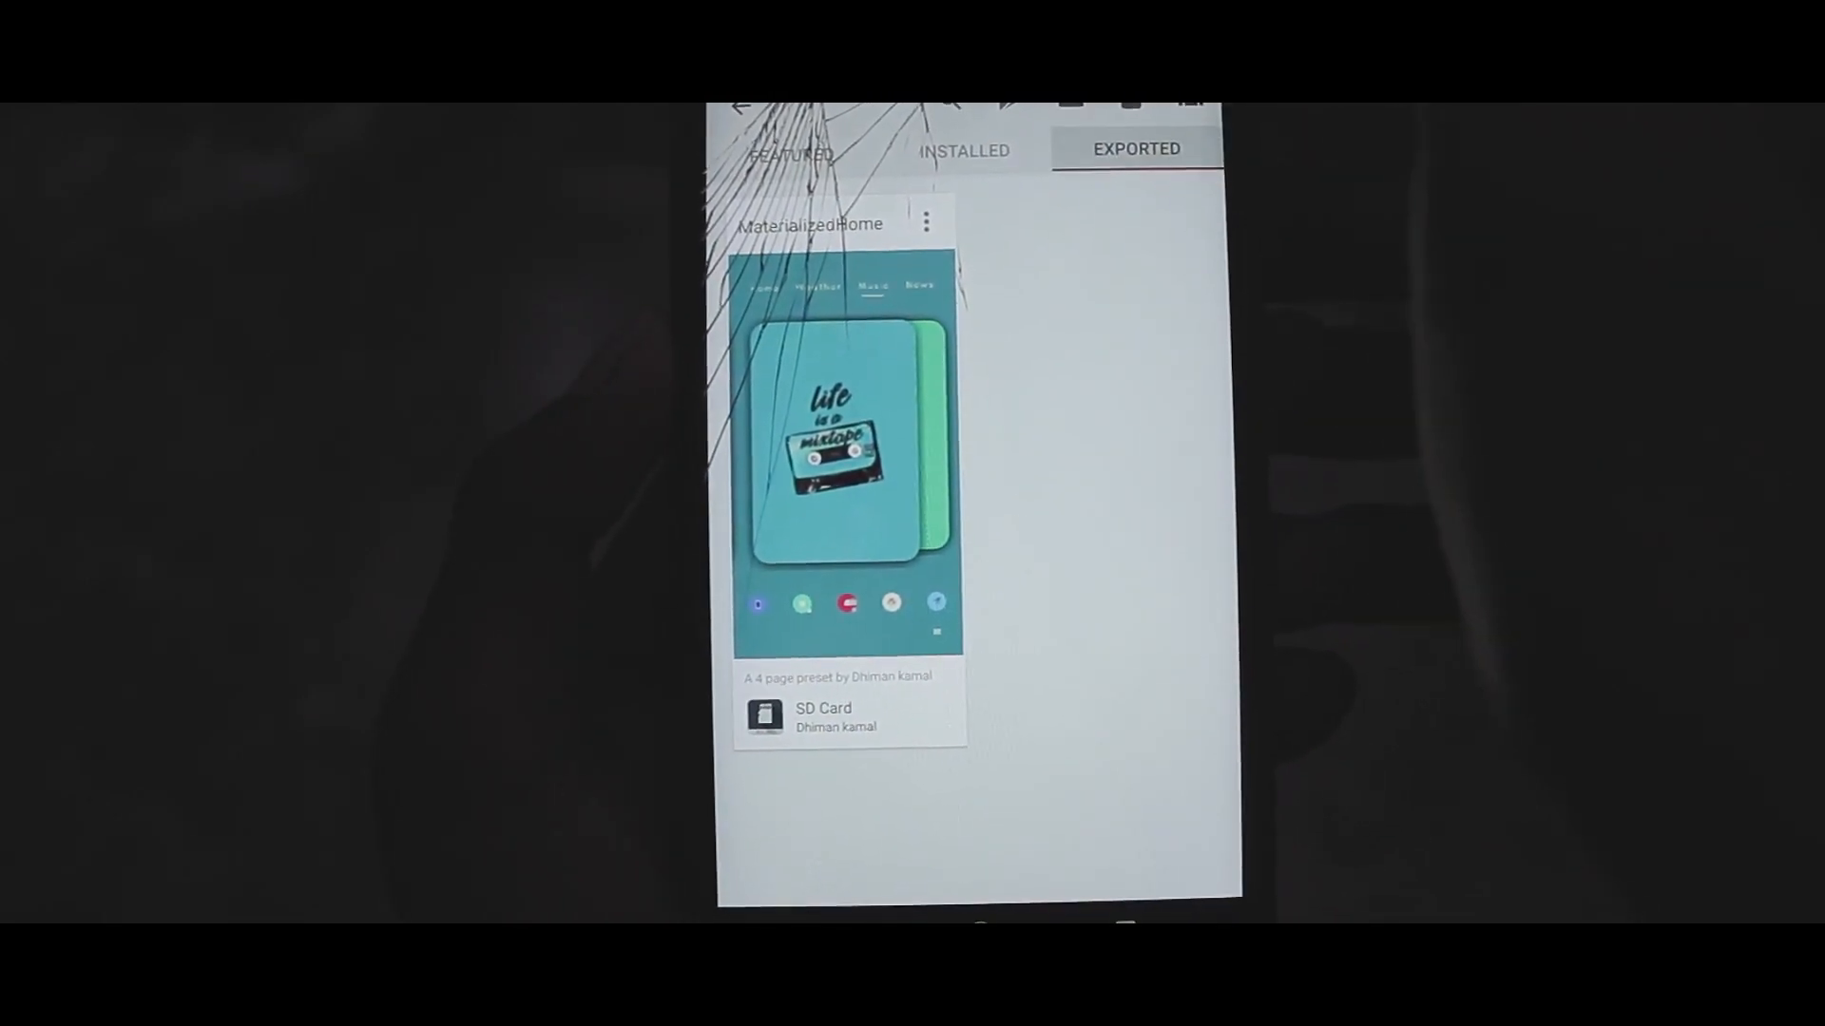
click(847, 442)
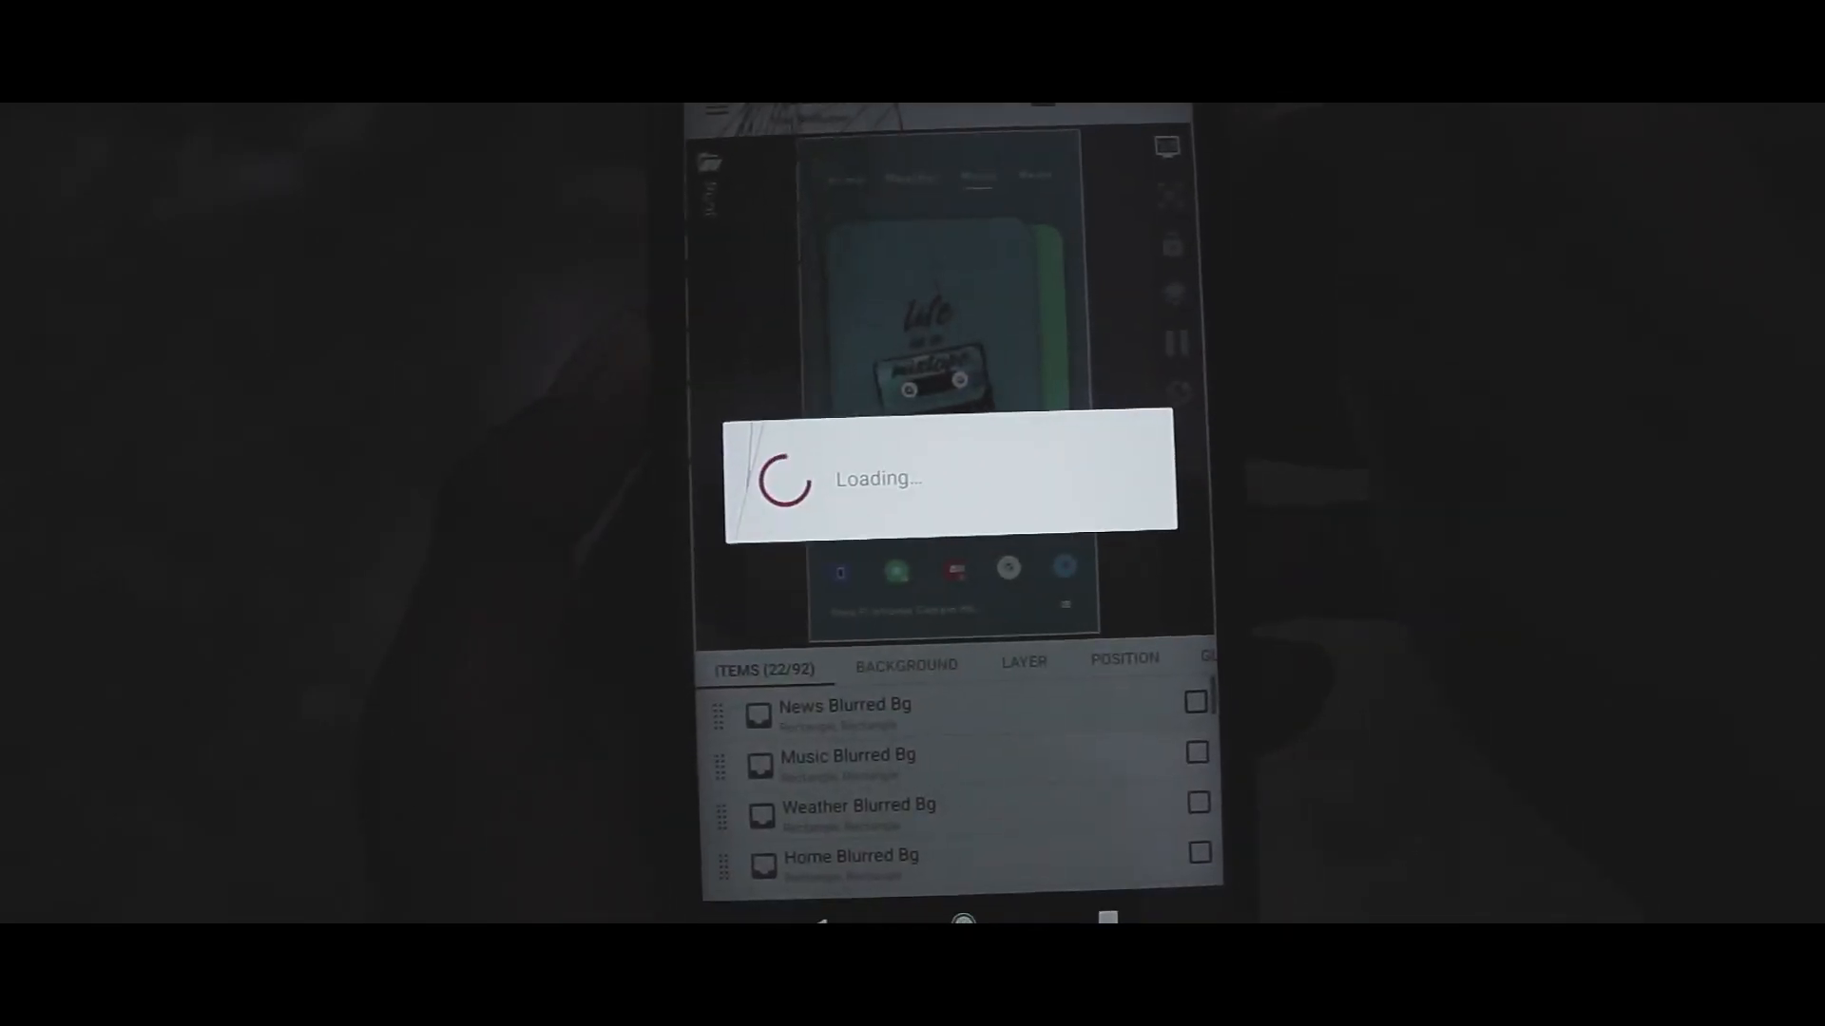